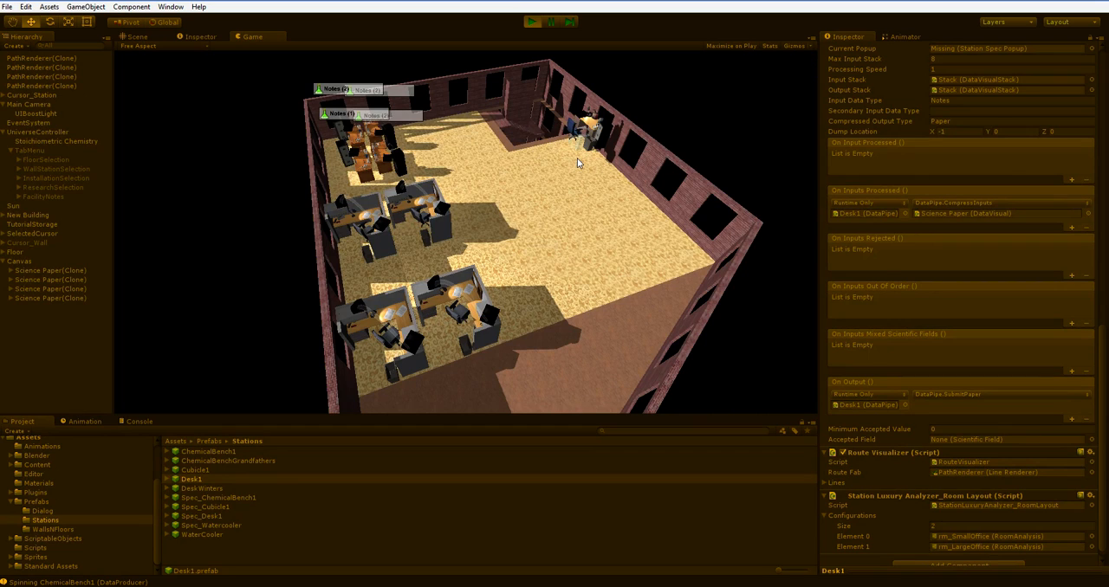
pyautogui.moveTo(593, 155)
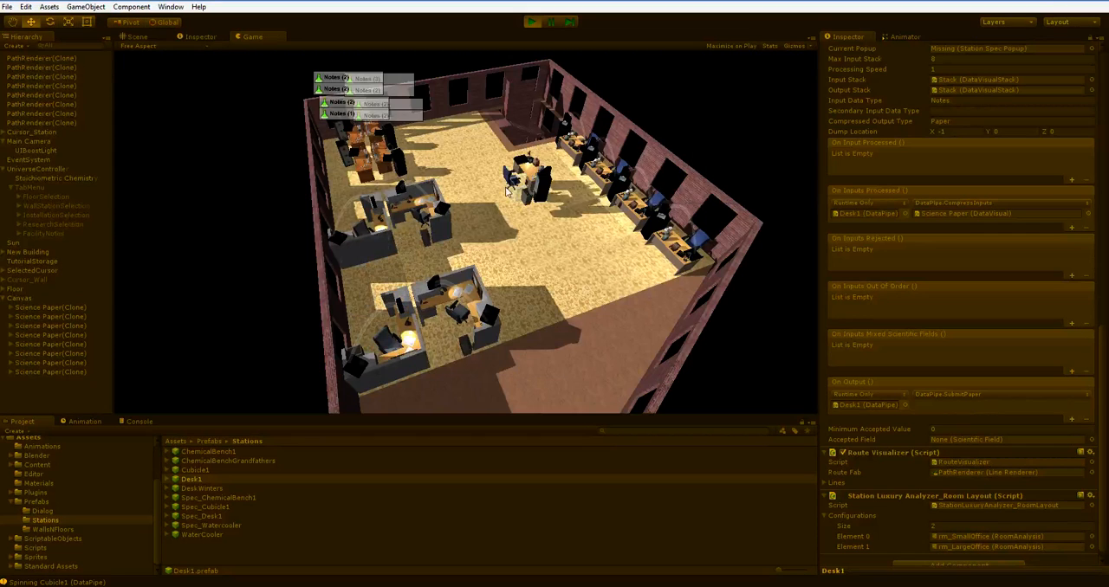
# Open the in-game build menu and show the Install category's Basic Chemistry, Classic Desk, Cubicle and Water Cooler.
pyautogui.click(259, 65)
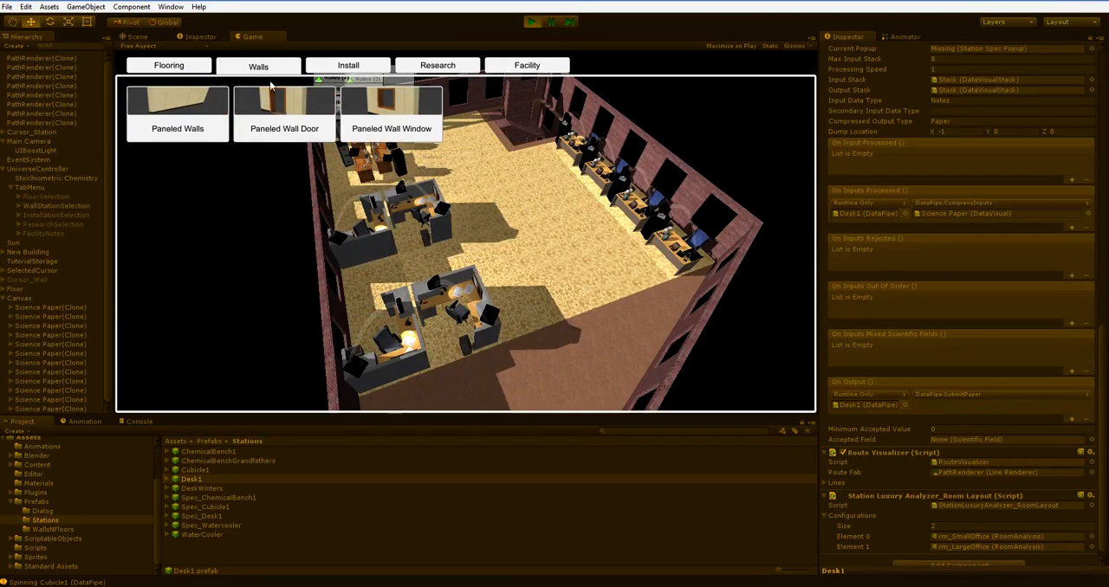
pyautogui.click(347, 65)
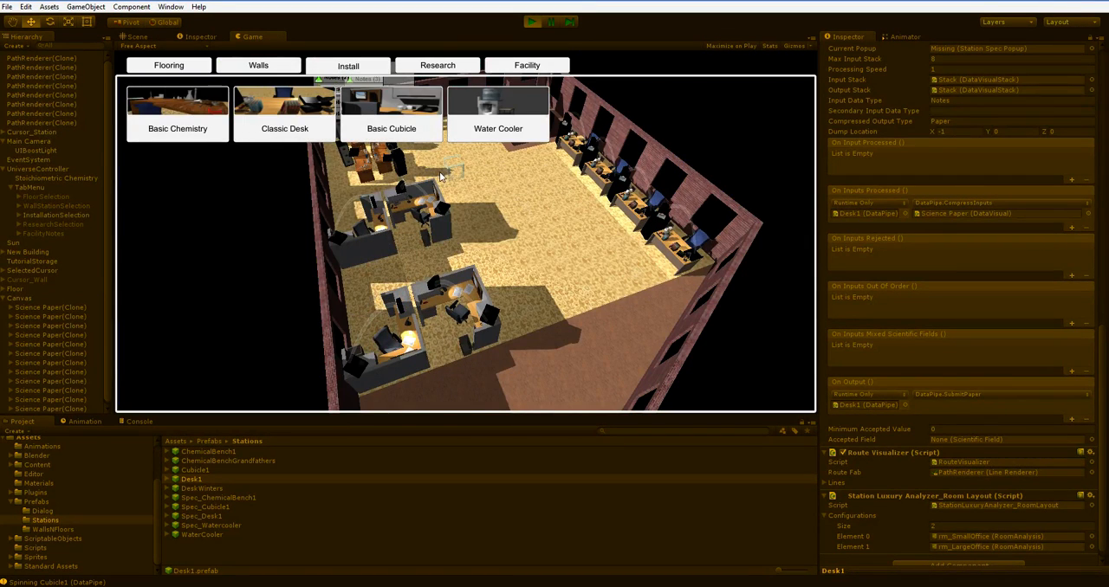